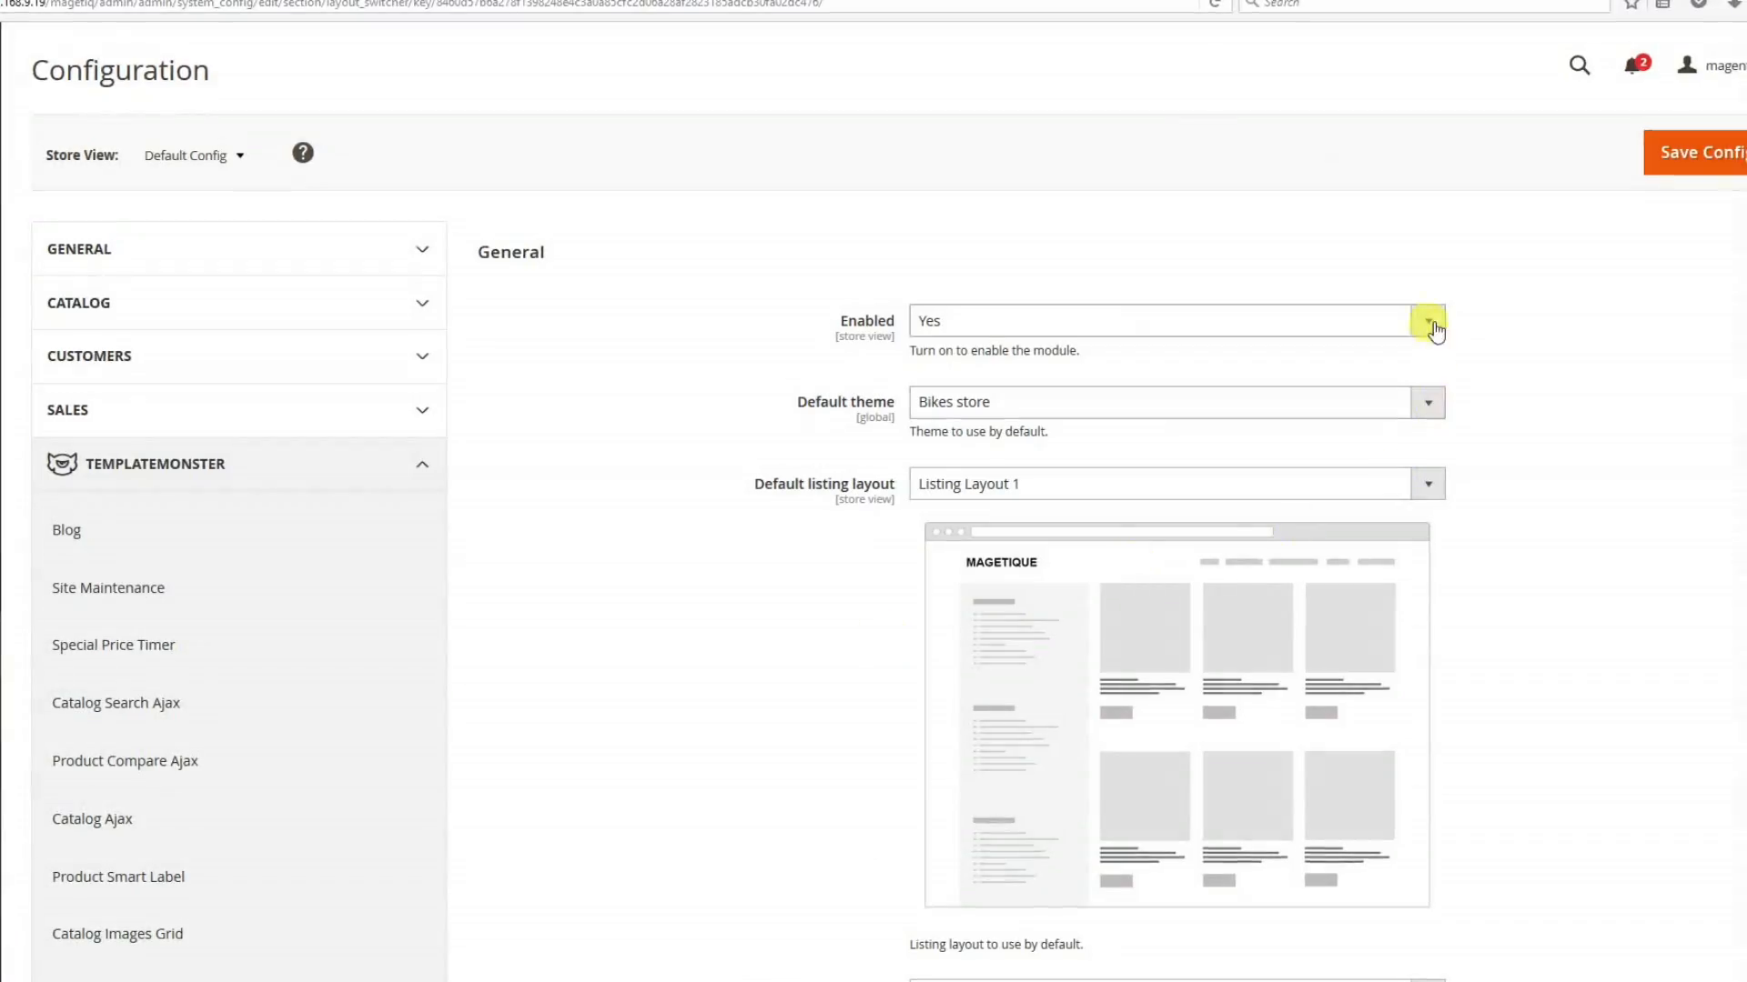
Step: Choose Listing Layout 2 as the default listing layout, then move down to the product layout setting
{"action": "left_click", "coordinate": [1427, 484]}
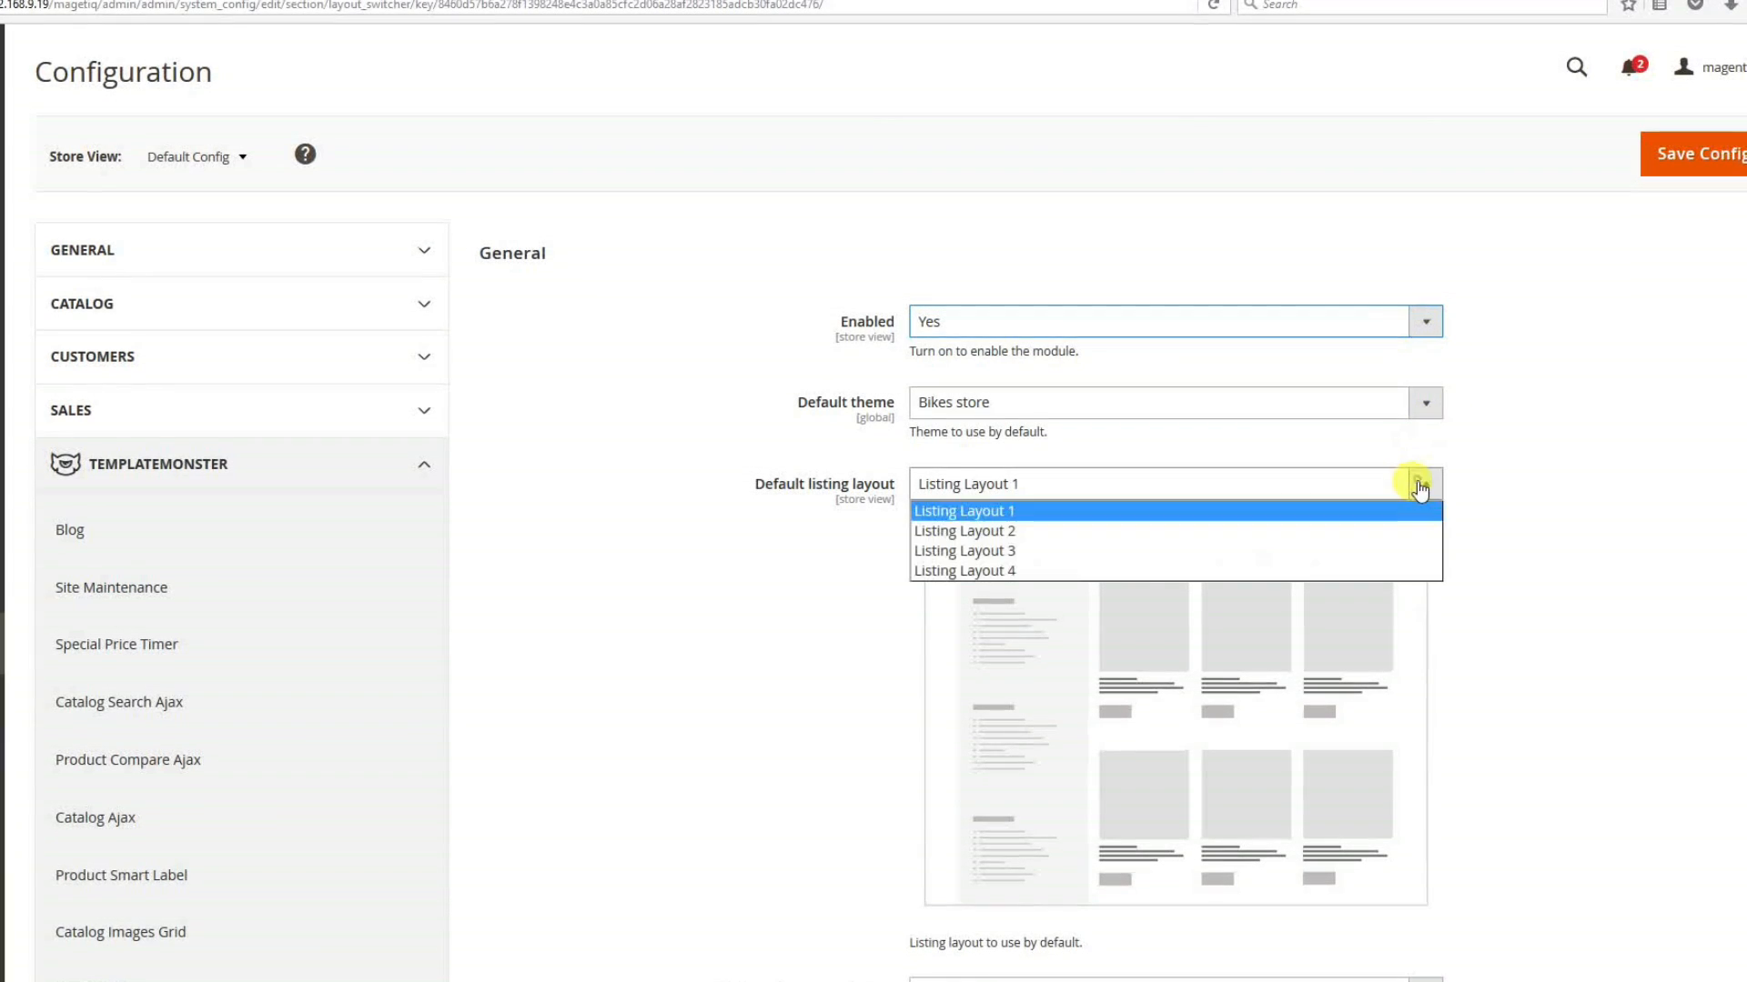
{"action": "left_click", "coordinate": [964, 529]}
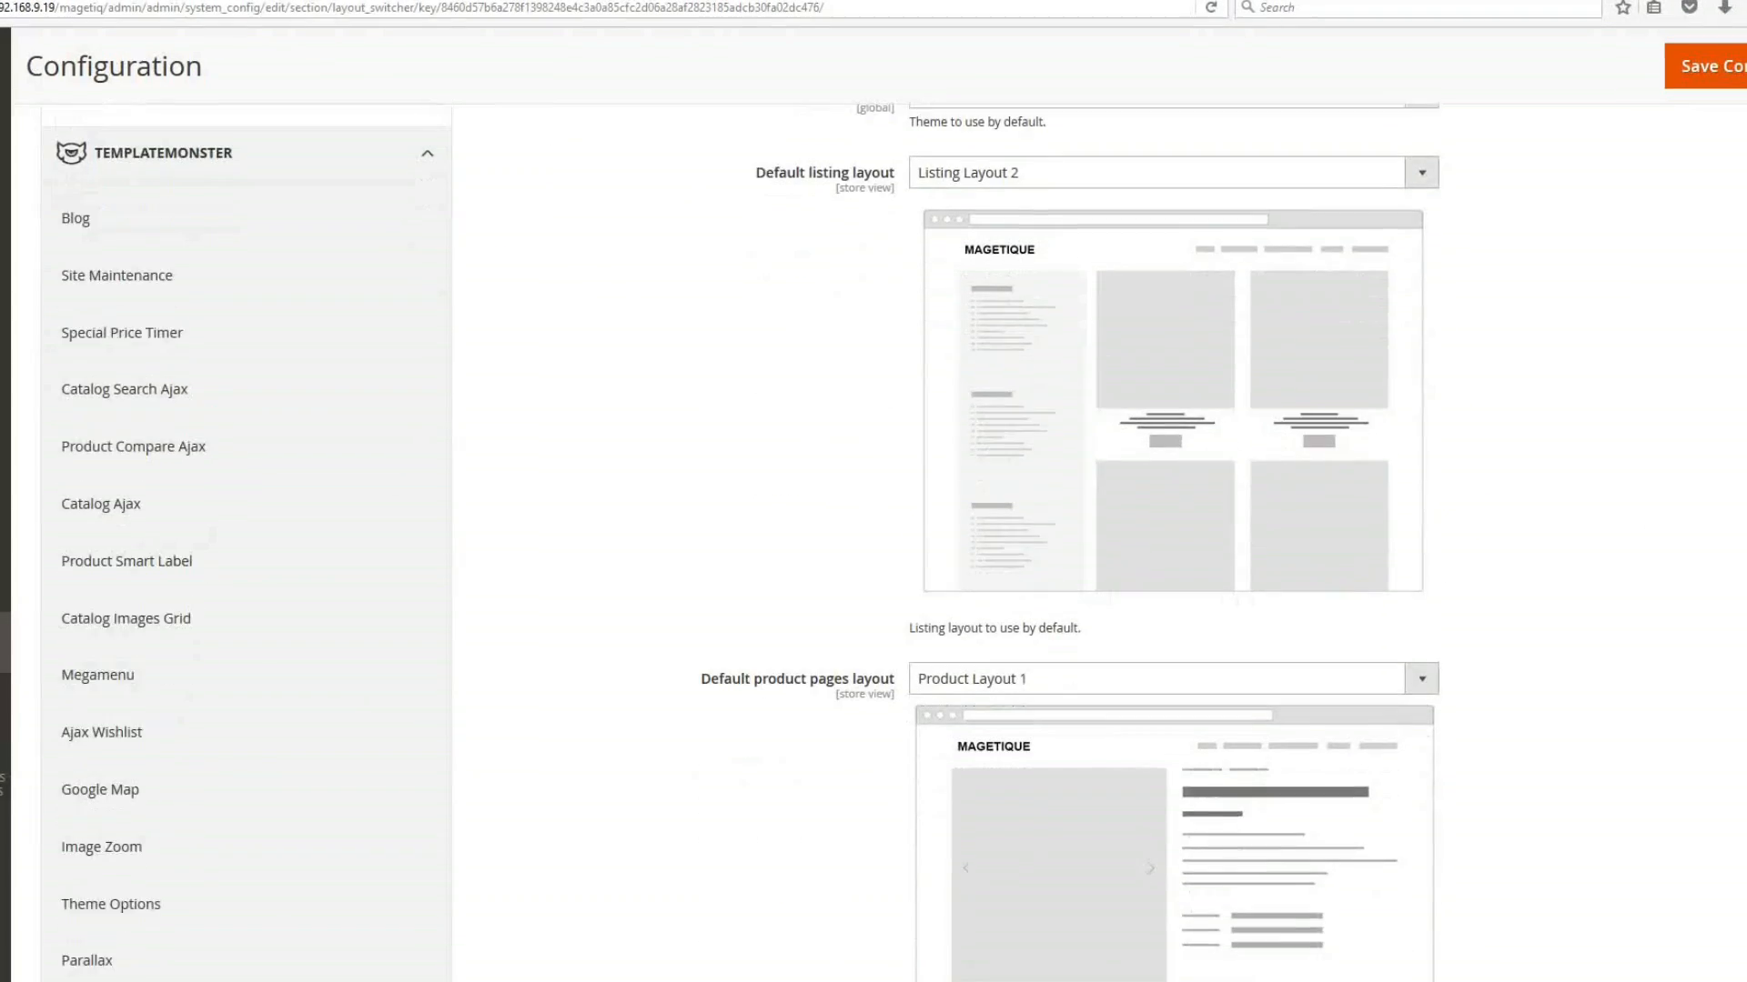
{"action": "scroll", "scroll_direction": "down", "scroll_amount": 3}
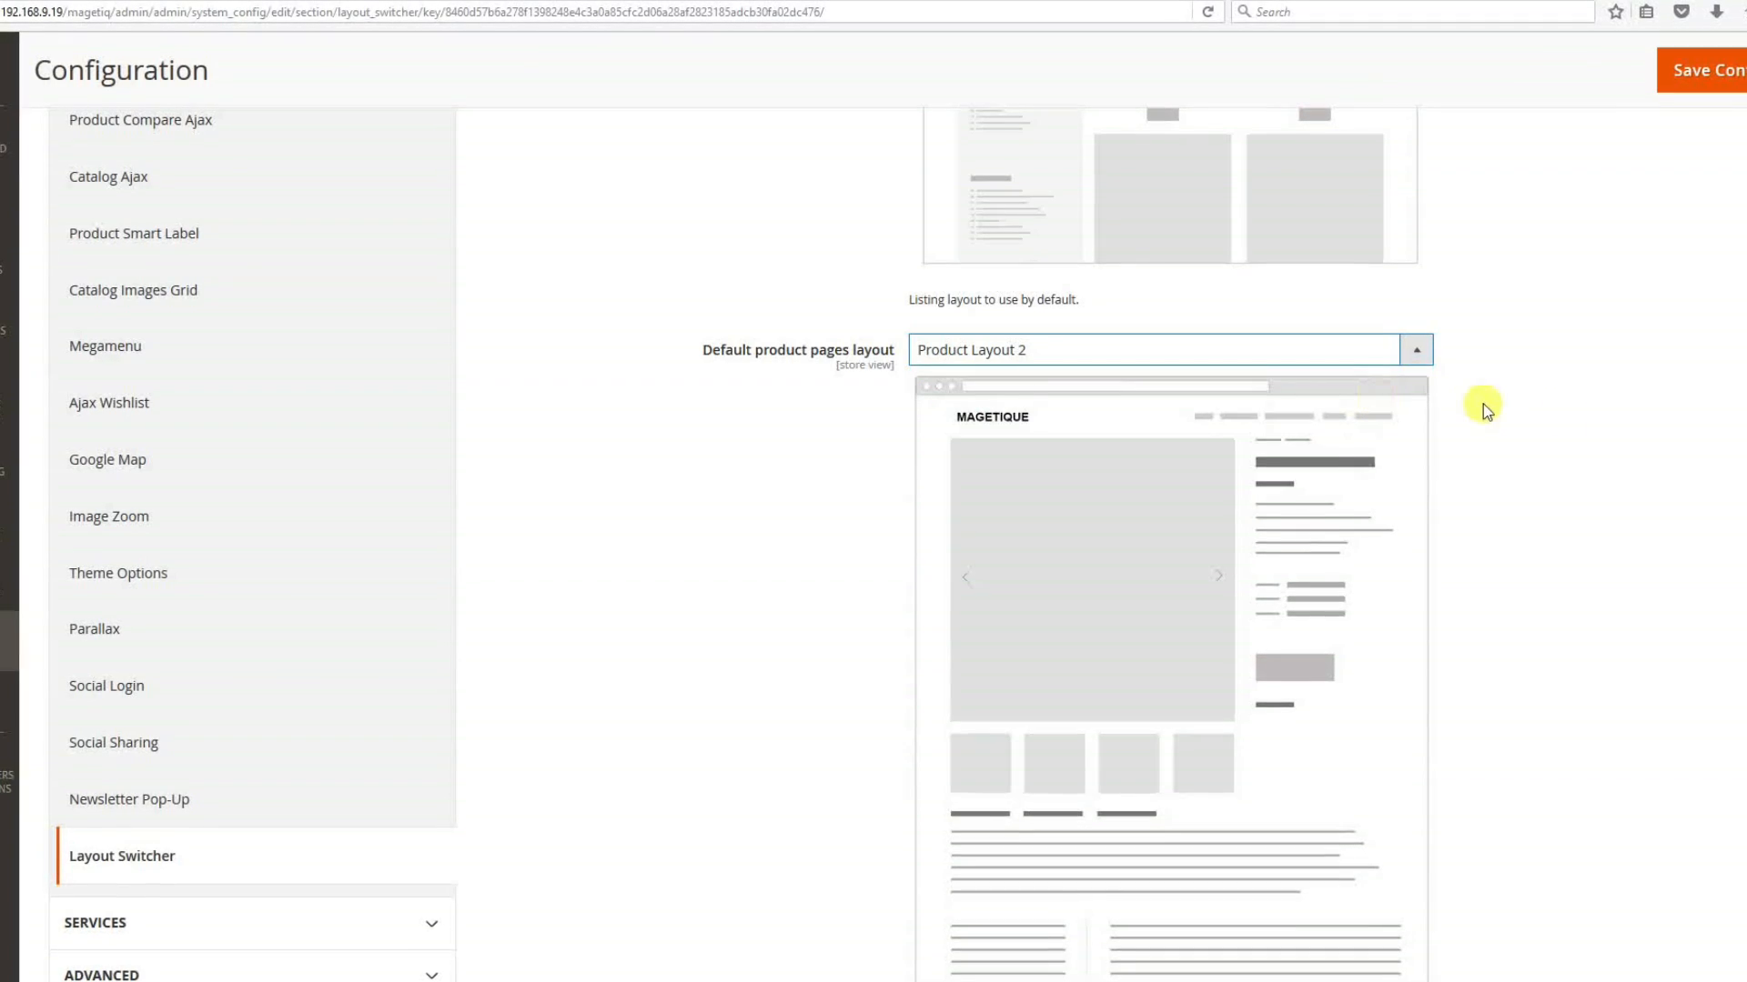
{"action": "scroll", "scroll_direction": "down", "scroll_amount": 3}
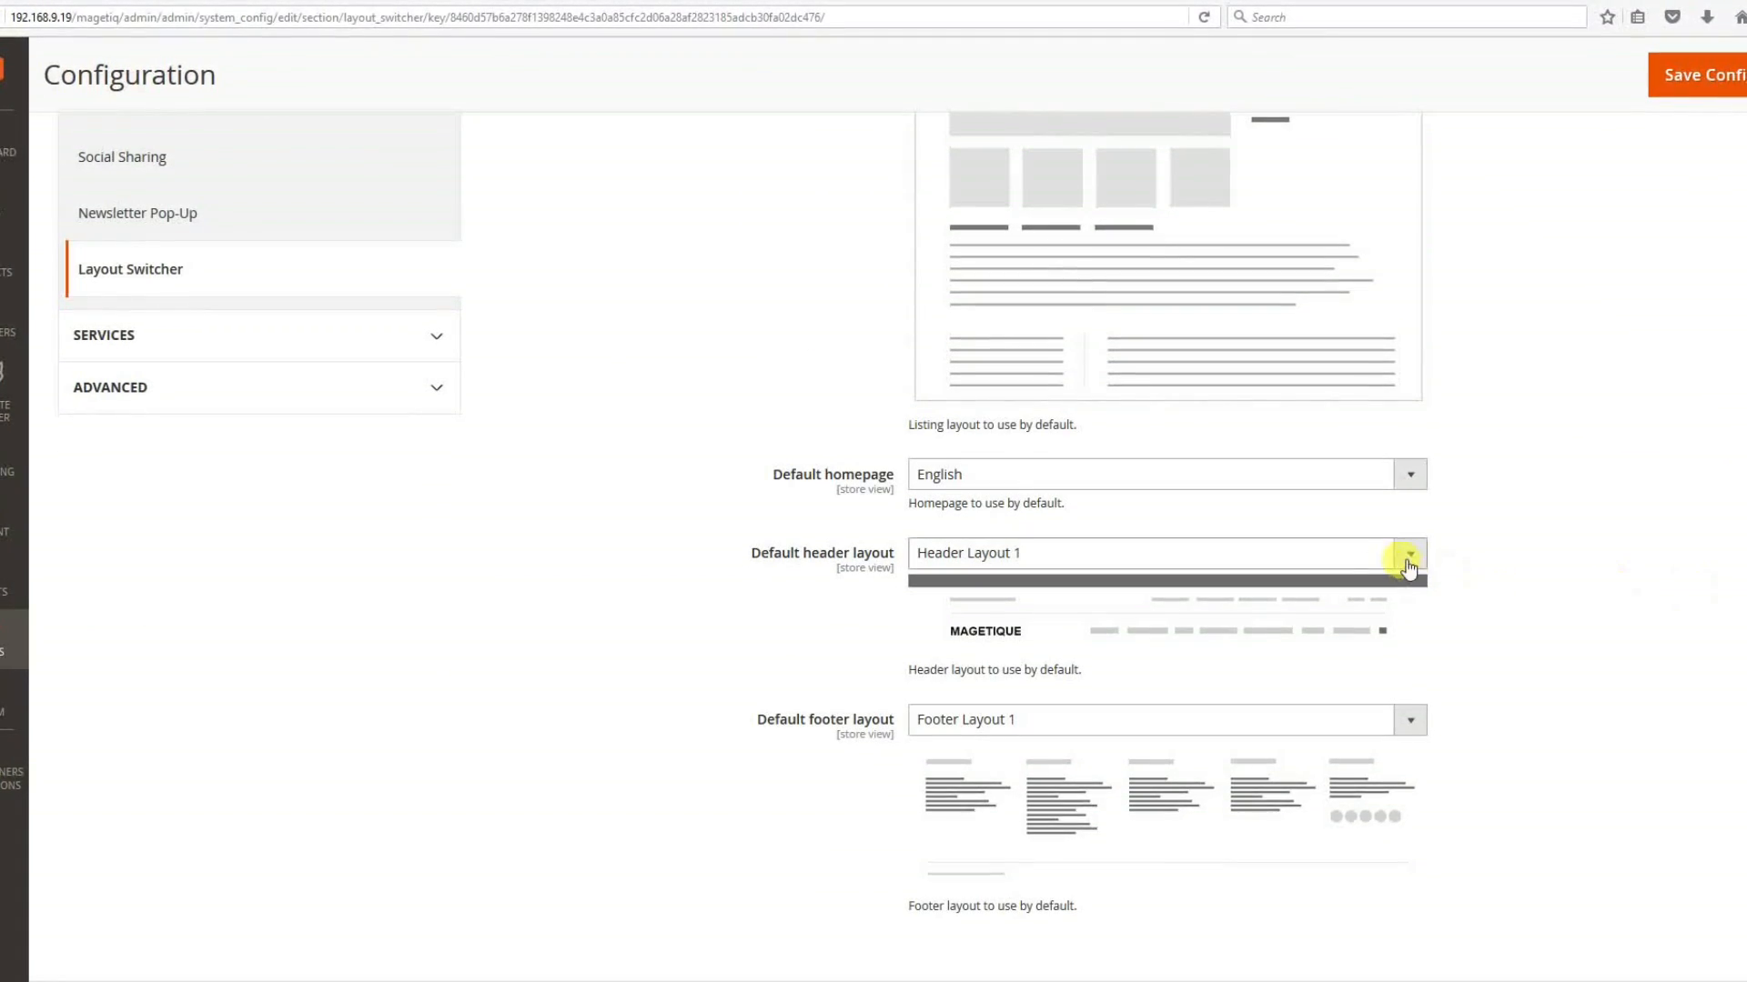